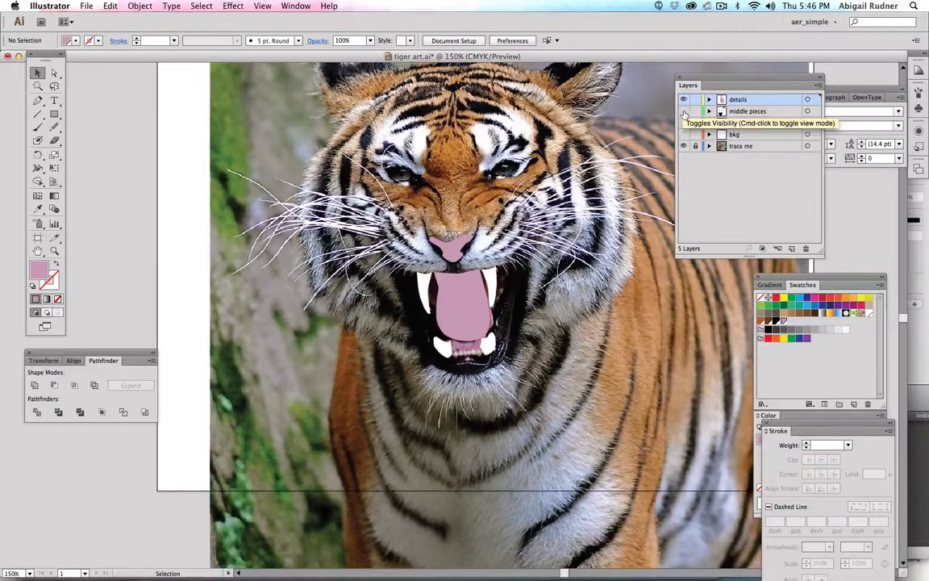
Show the artwork layers one at a time, hide the photo, then restore all layers over it.
click(684, 109)
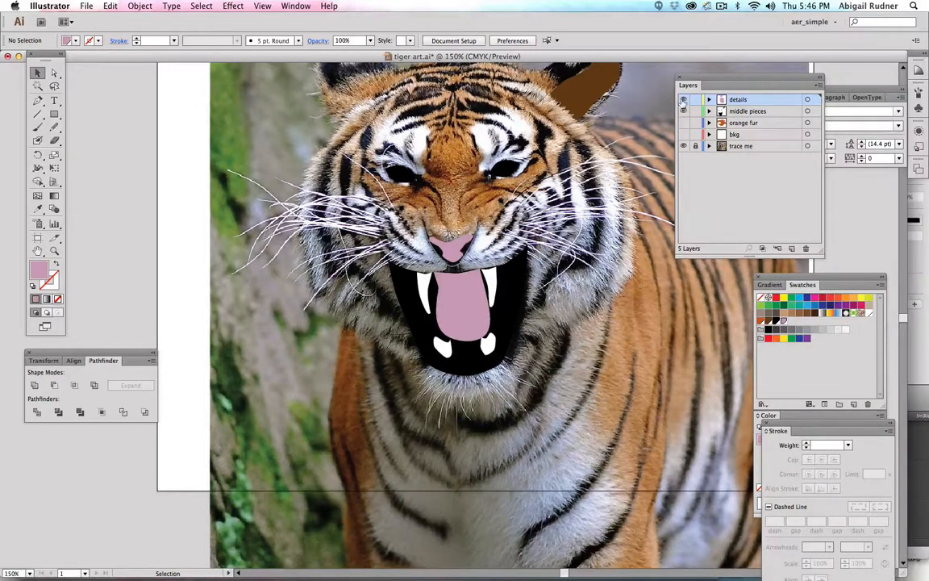
click(684, 145)
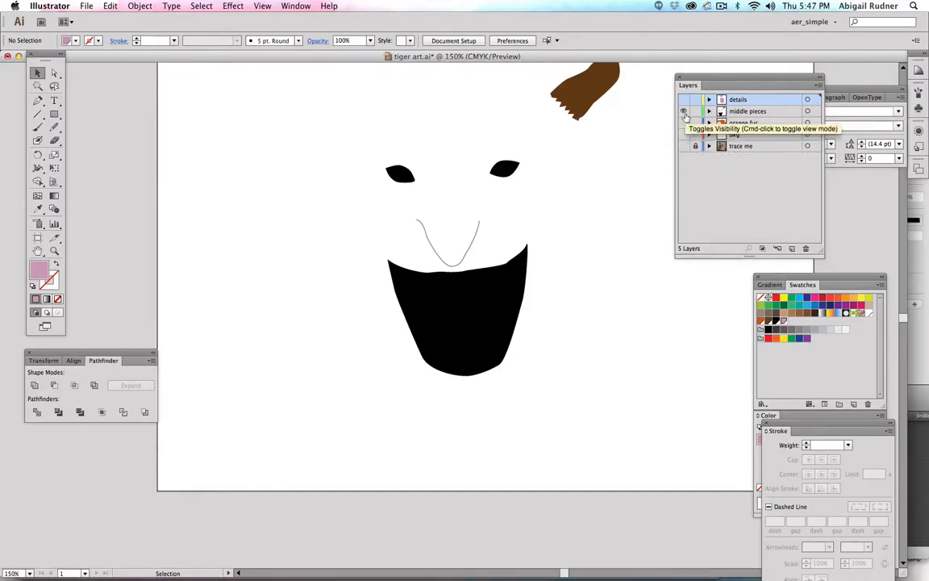
click(684, 112)
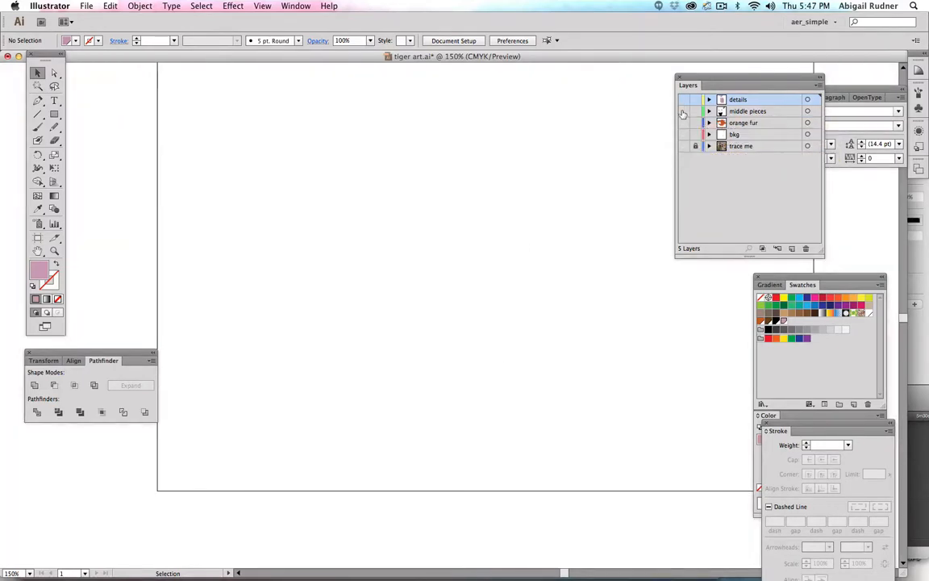
click(684, 110)
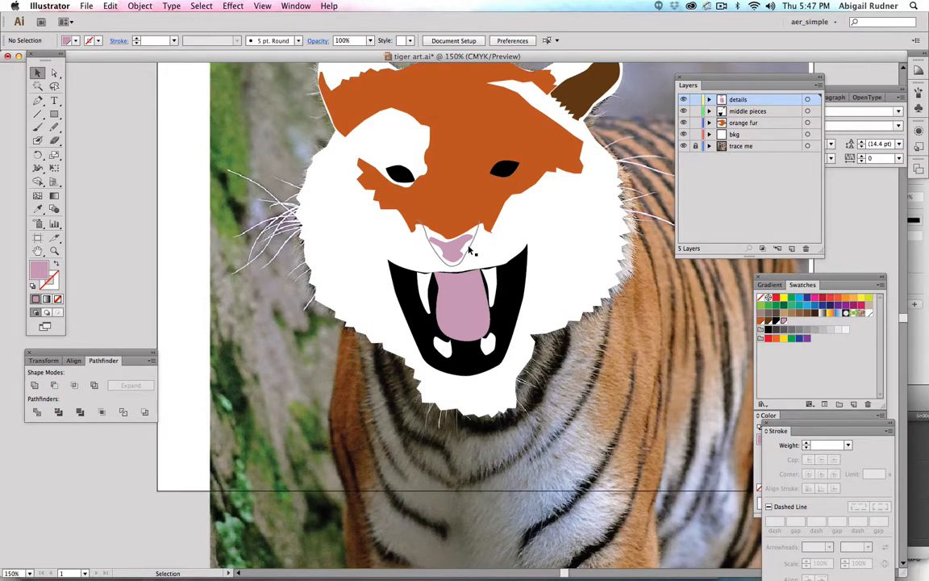
Select the tiger's nose path and adjust its corner anchor so the top can be filled black.
click(452, 245)
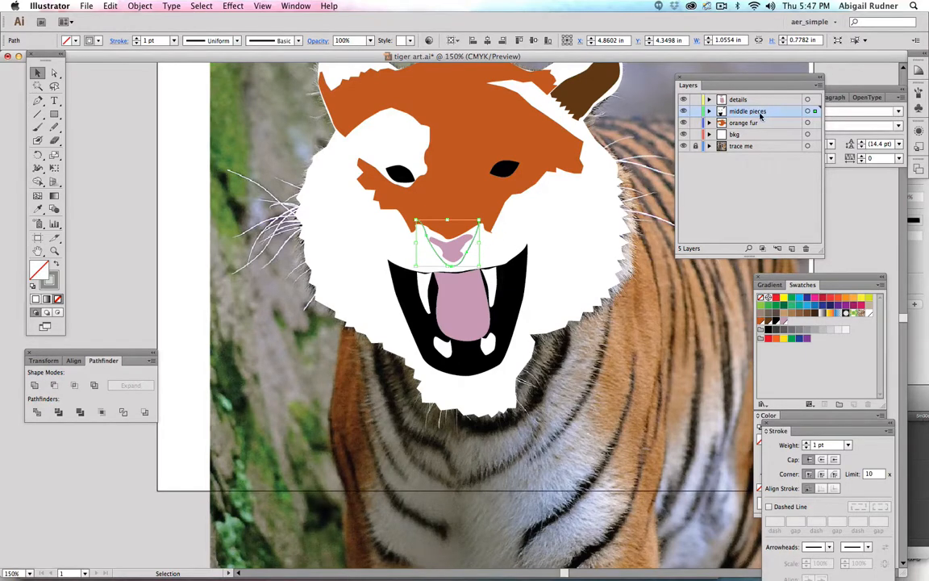
mouse_move(62, 88)
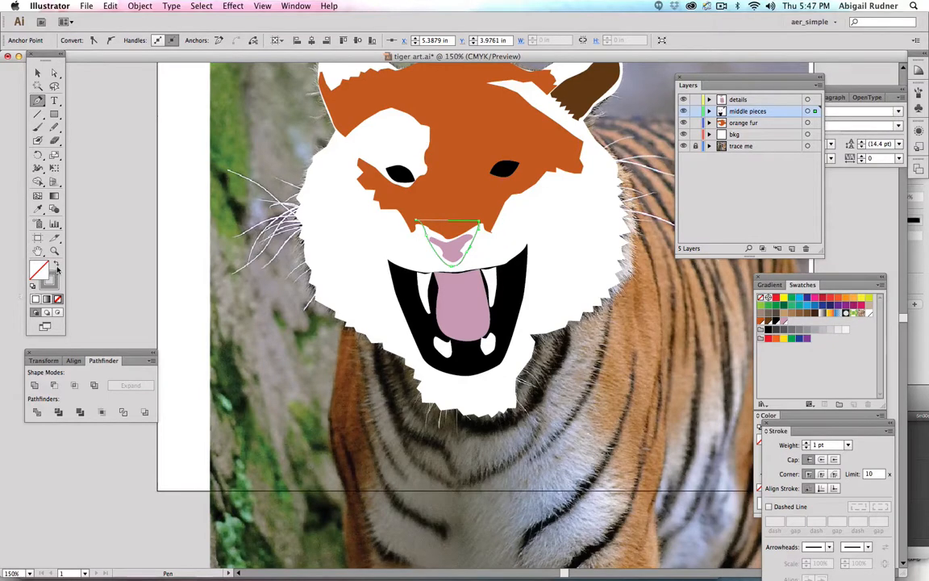
click(39, 271)
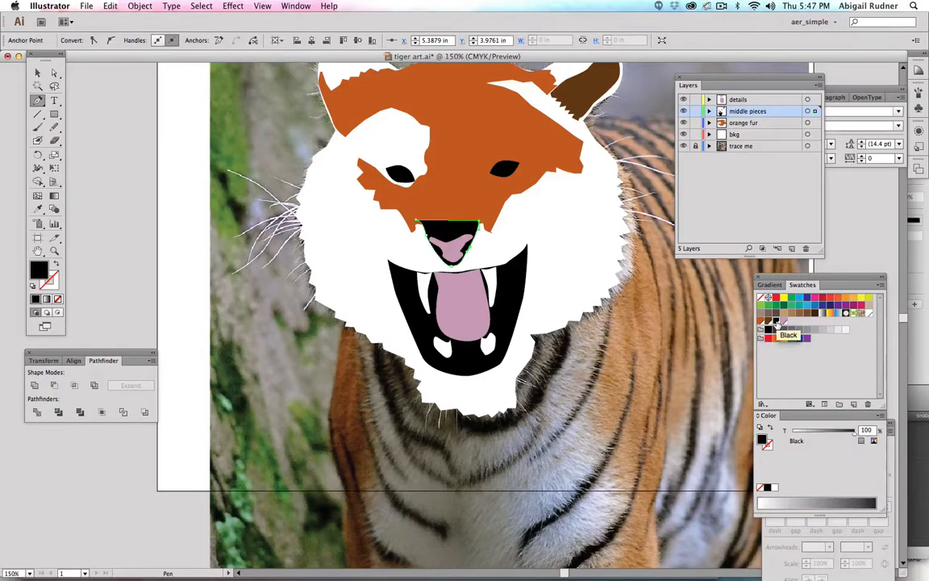
mouse_move(773, 330)
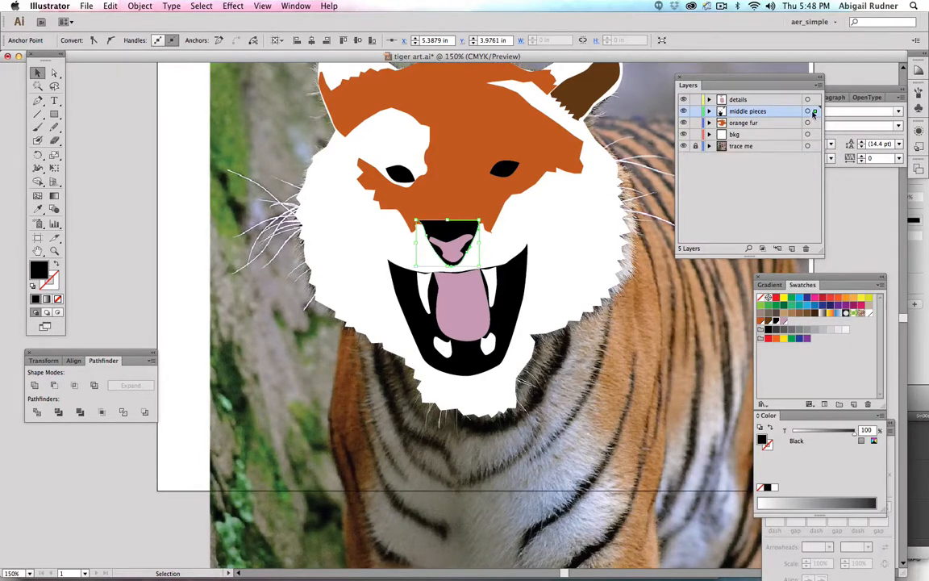
mouse_move(815, 111)
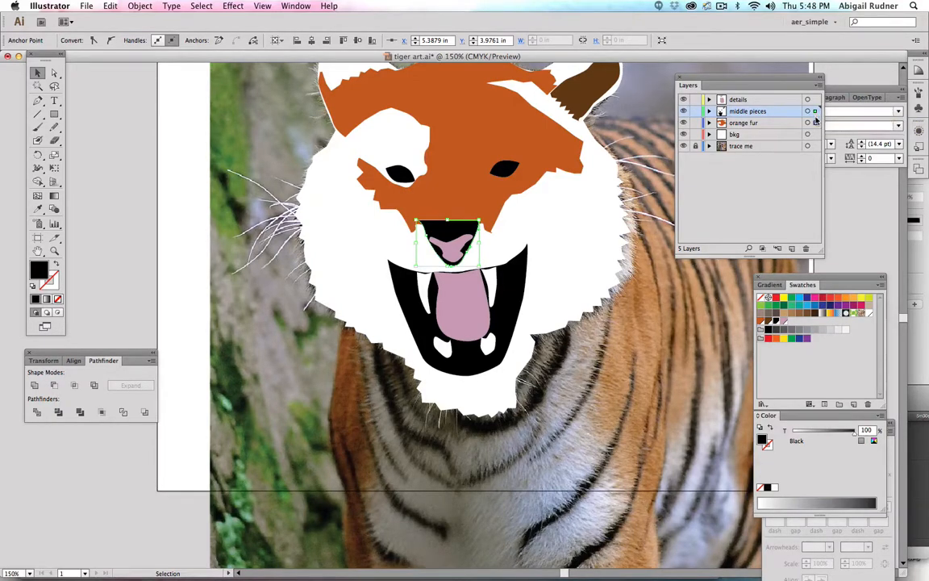
Cut the orange fur and Paste in Back behind the selected nose so the nose sits on top.
click(742, 123)
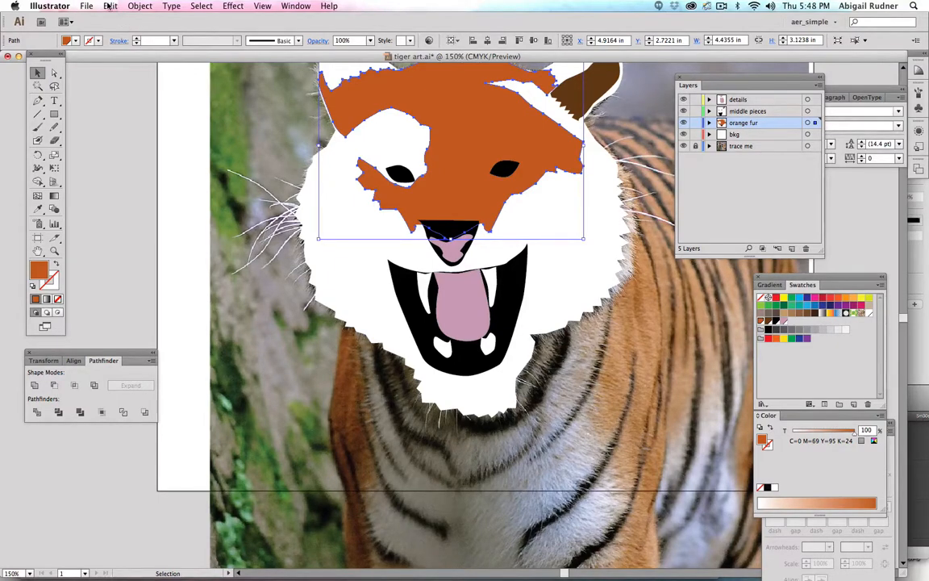
click(110, 6)
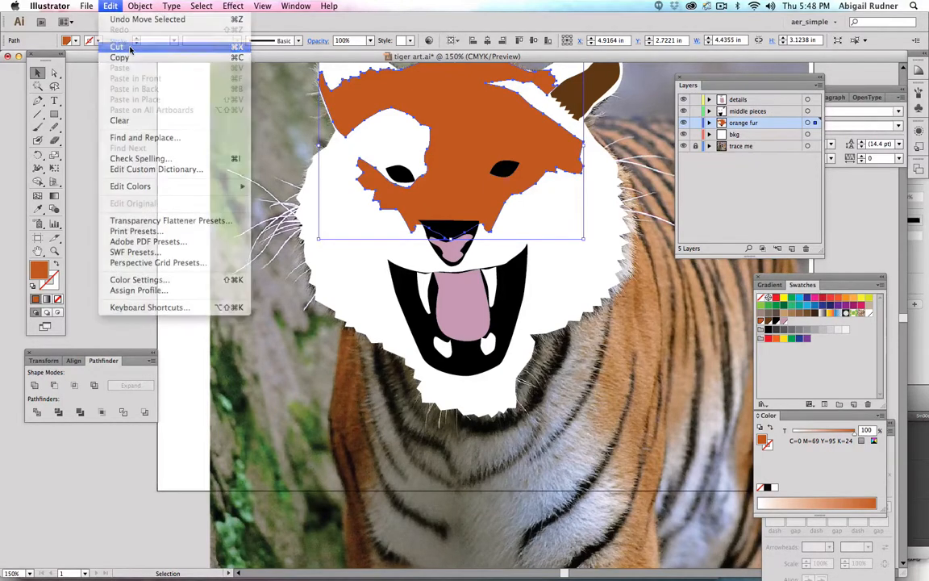
click(116, 45)
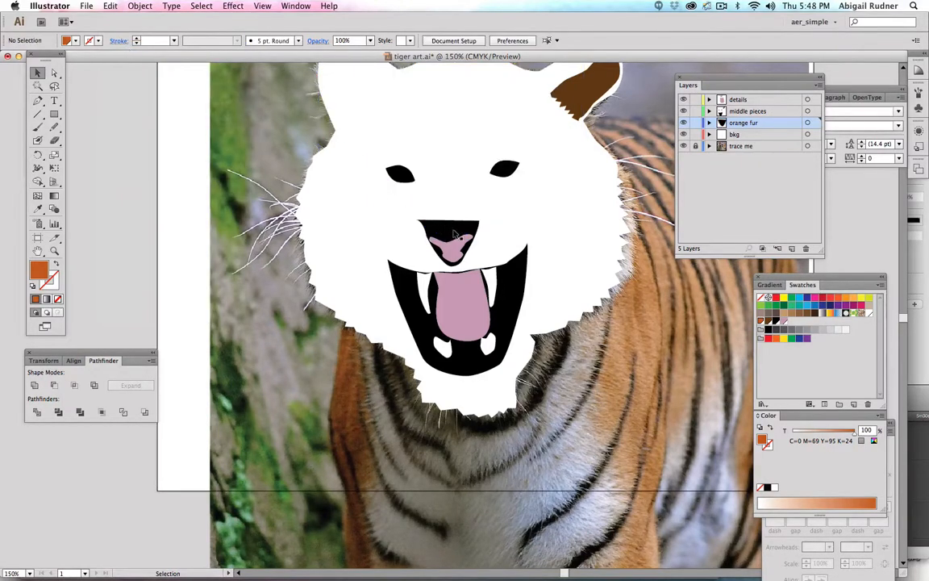
click(450, 242)
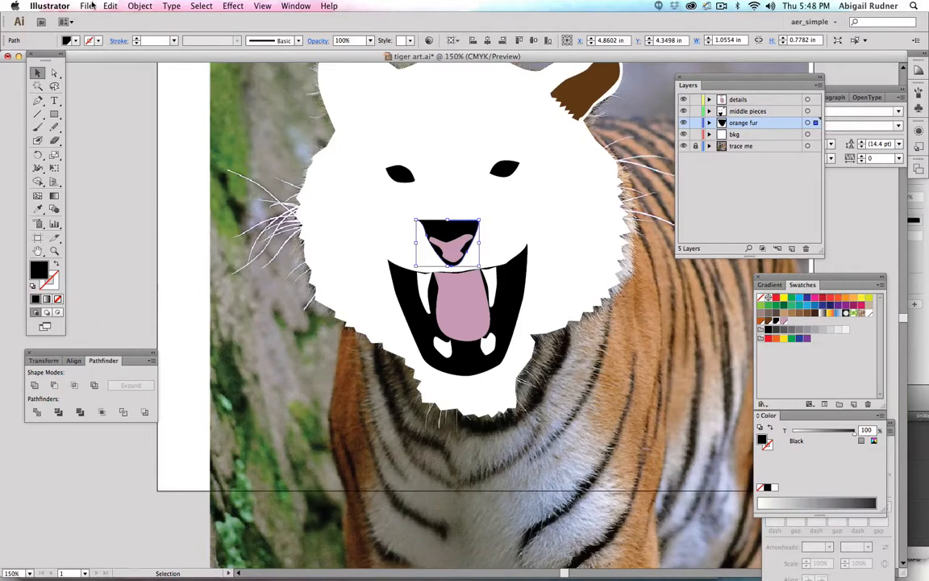
click(110, 7)
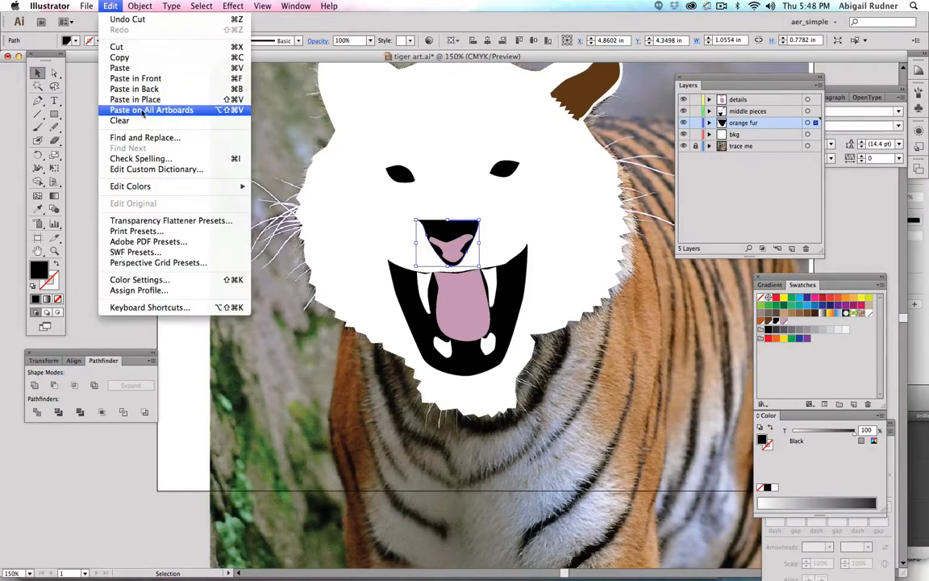
click(151, 110)
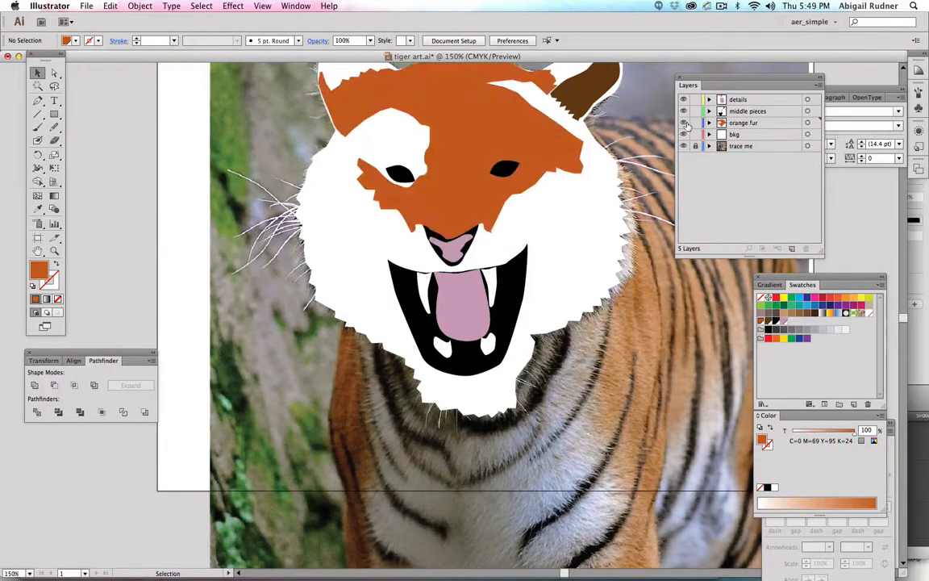
Rename the orange fur layer to 'back pieces' and hide the artwork layers, leaving the photo.
double_click(742, 123)
text(back pieces)
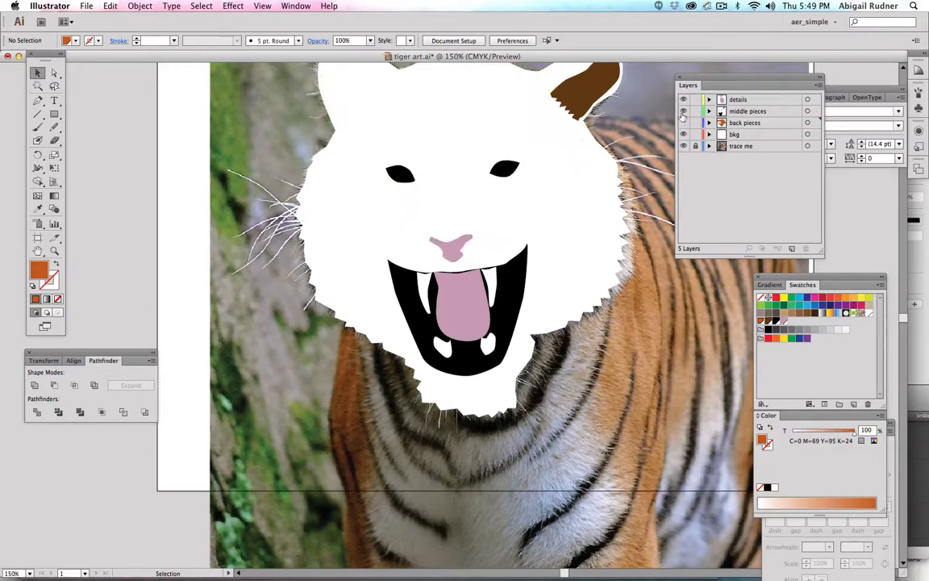
click(684, 100)
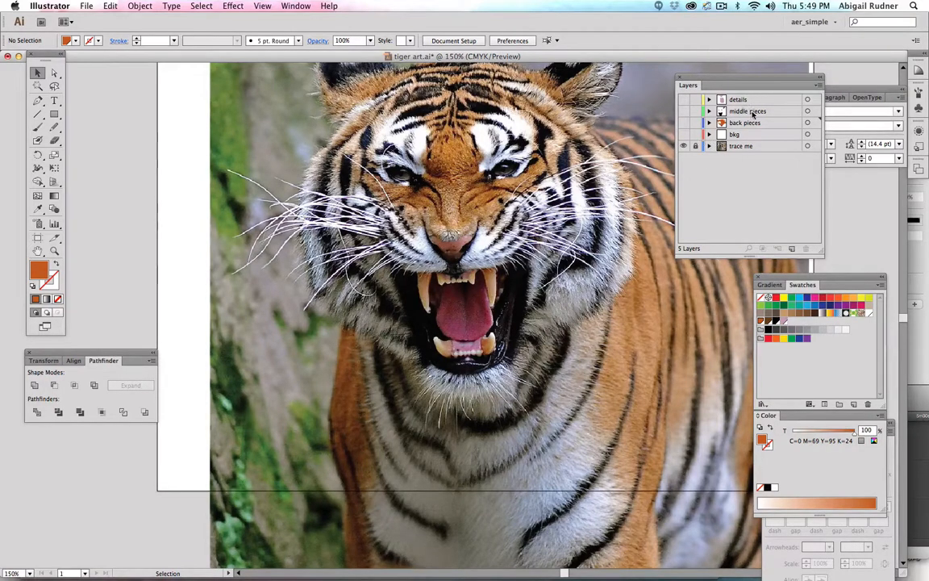
Turn the middle pieces, back pieces and details layers back on over the photo.
click(747, 110)
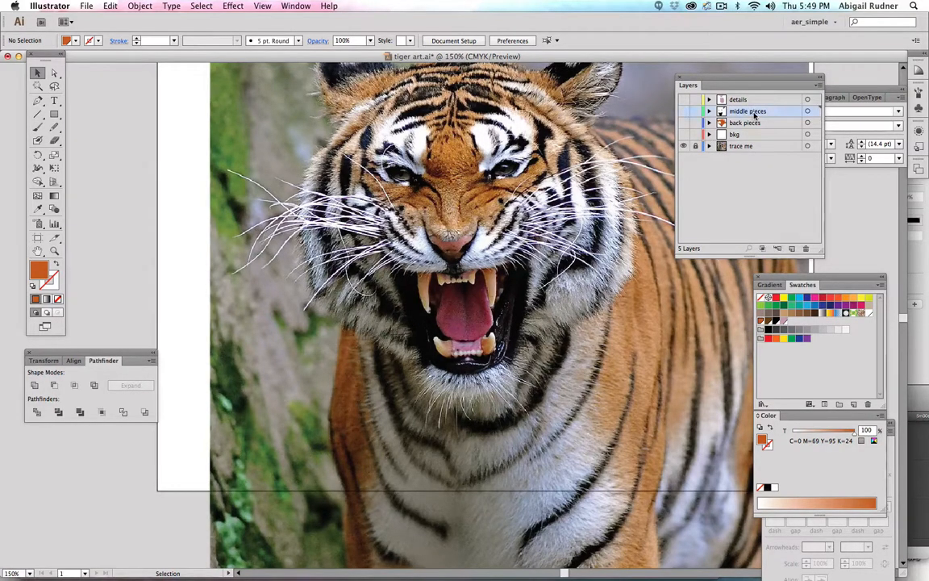
click(684, 110)
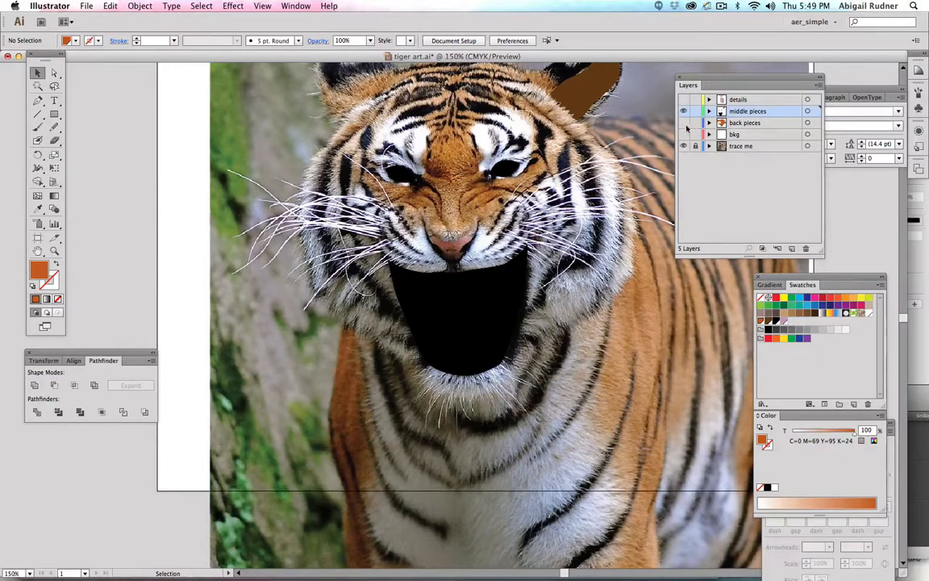
click(684, 122)
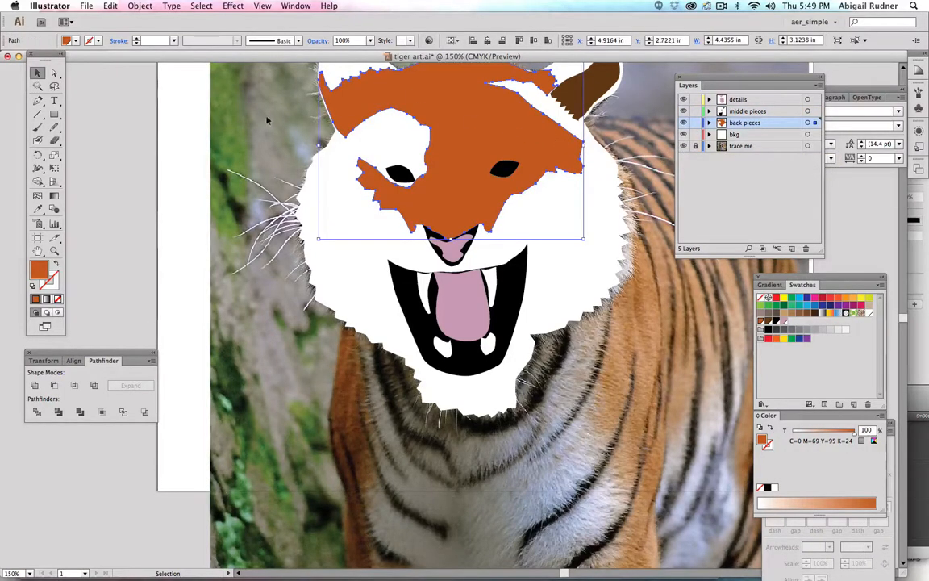
Erase orange fur spots near the eyes and forehead with the Eraser, deselect, then hide the white face layer.
click(37, 140)
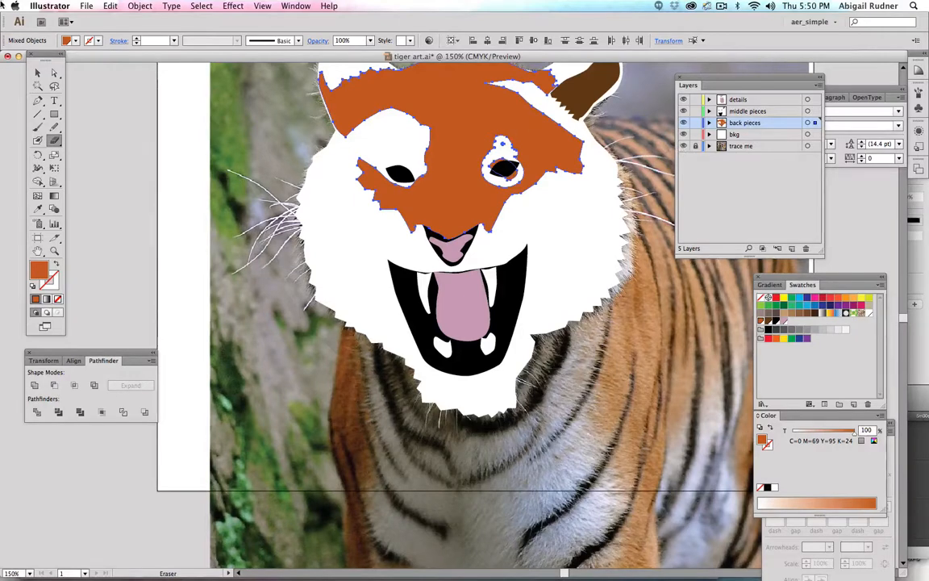
click(37, 72)
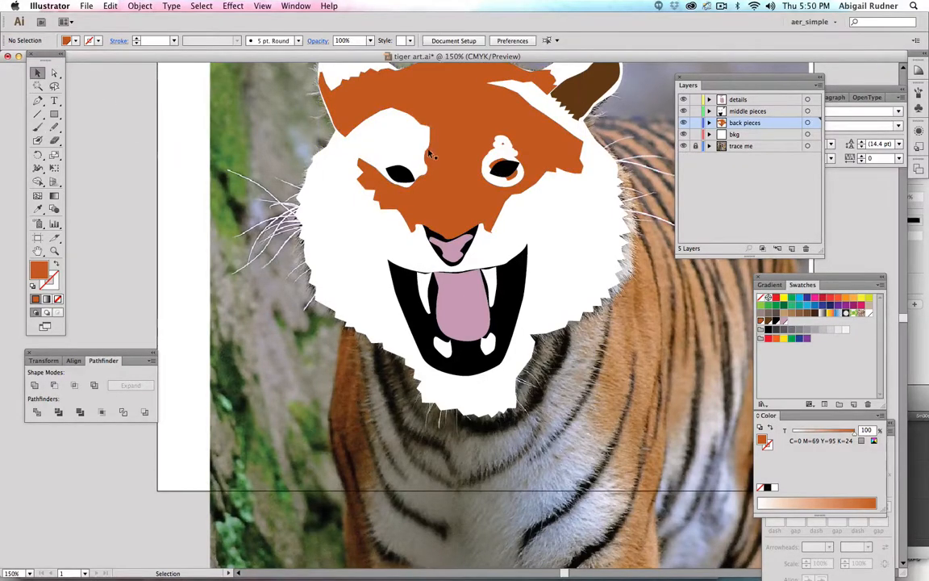
mouse_move(587, 250)
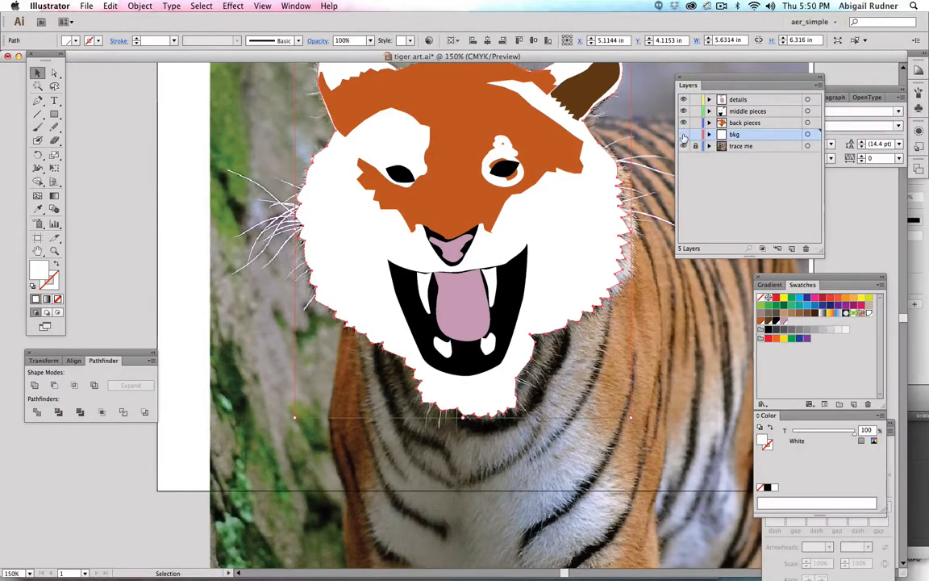
click(684, 136)
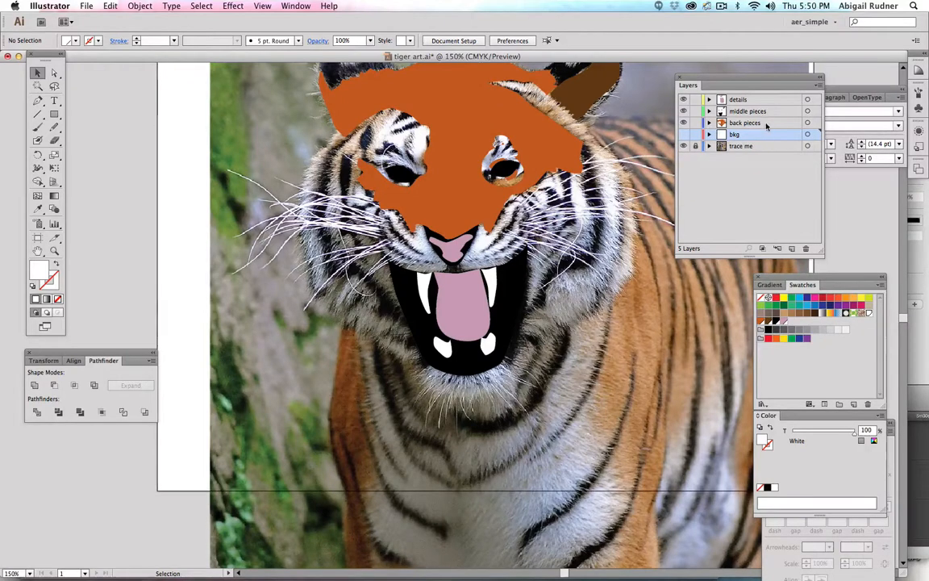
Set the back pieces layer's Dim Images to 50% in Layer Options and verify the setting.
click(745, 122)
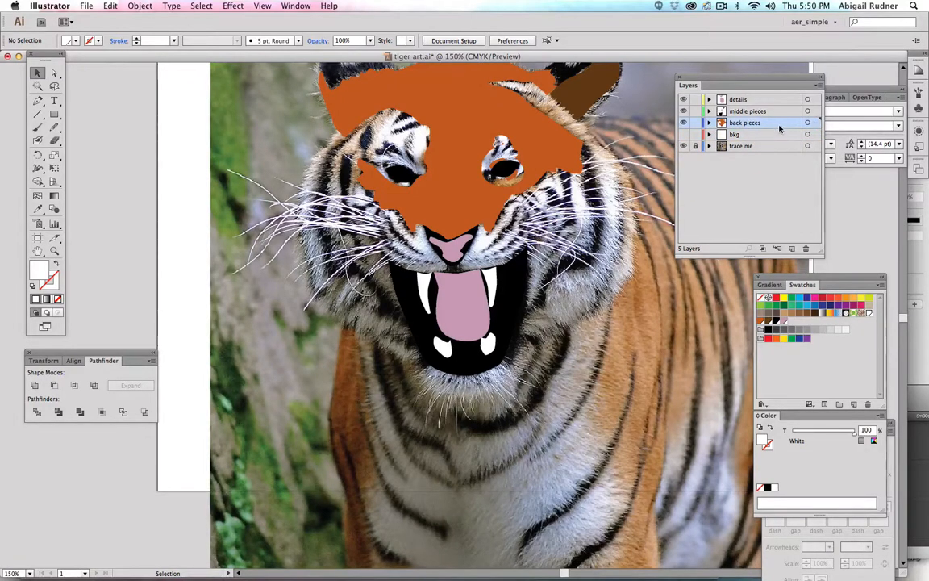
double_click(745, 122)
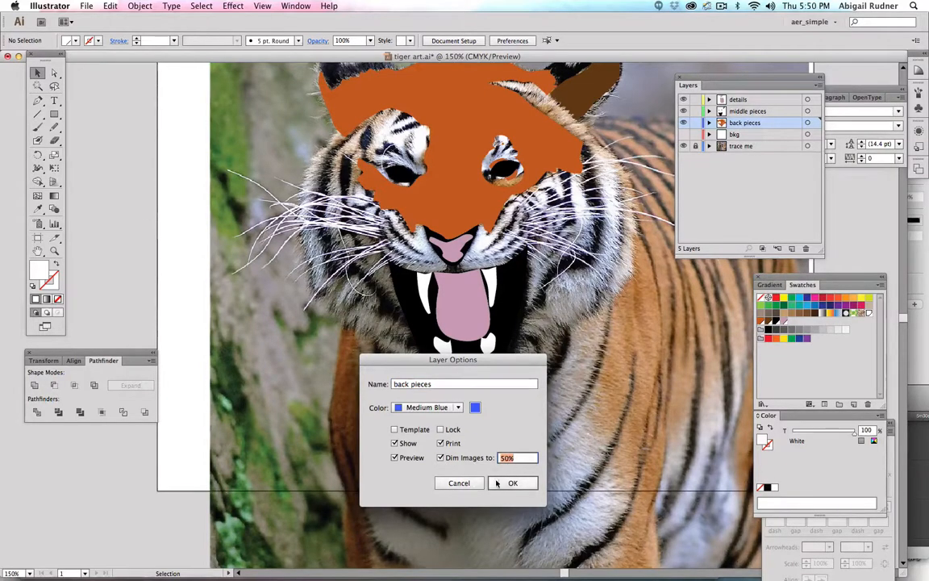
click(513, 483)
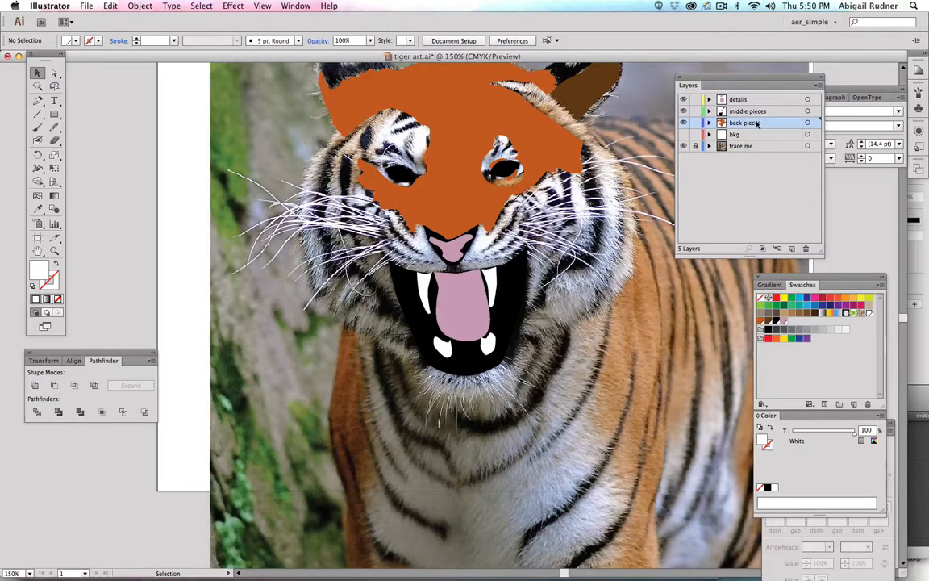
double_click(745, 123)
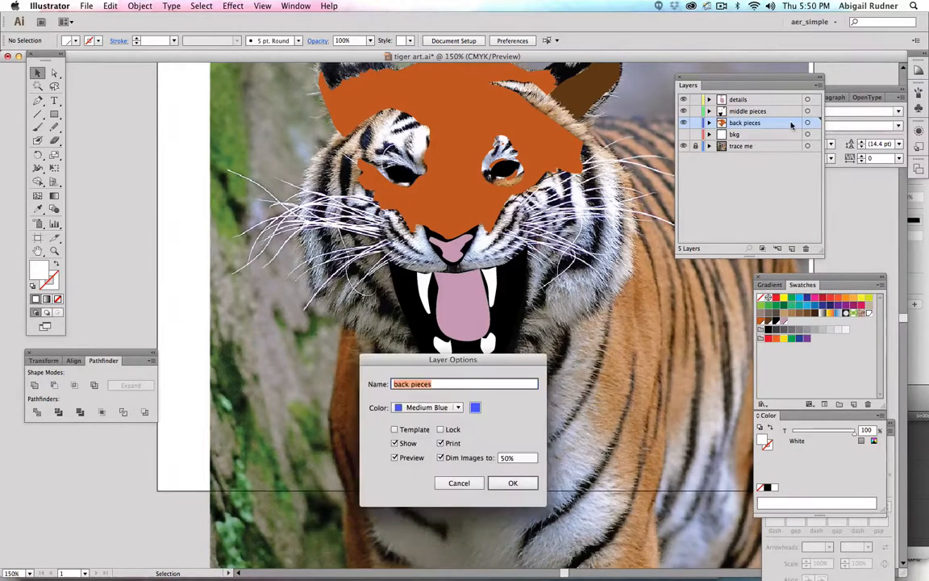
click(512, 482)
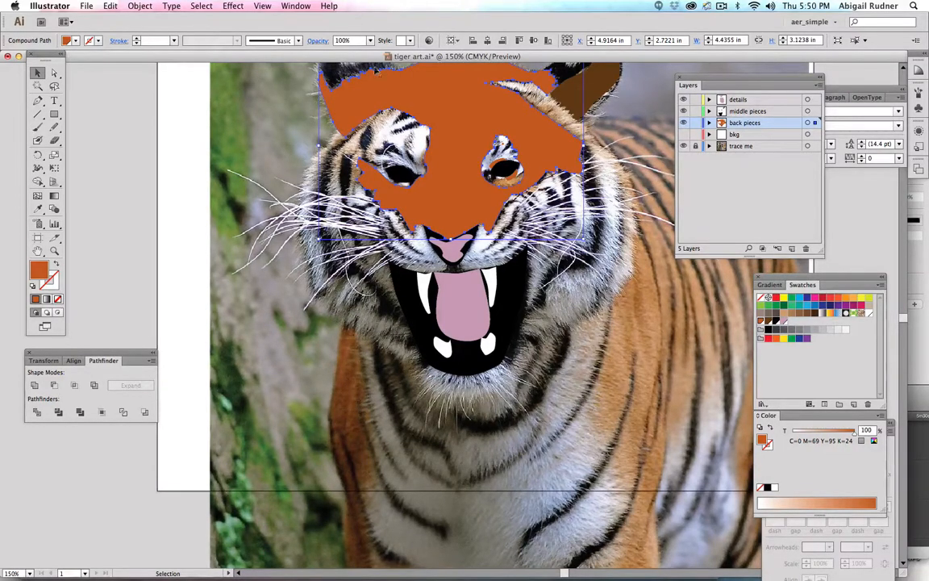
Bring up the Transparency panel from the Window menu for the selected orange fur path.
click(295, 6)
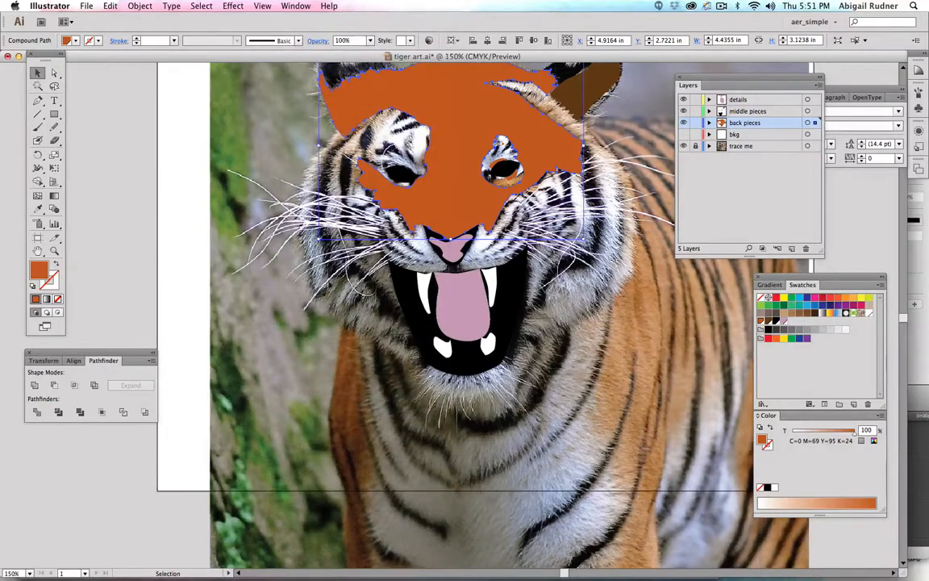
click(295, 7)
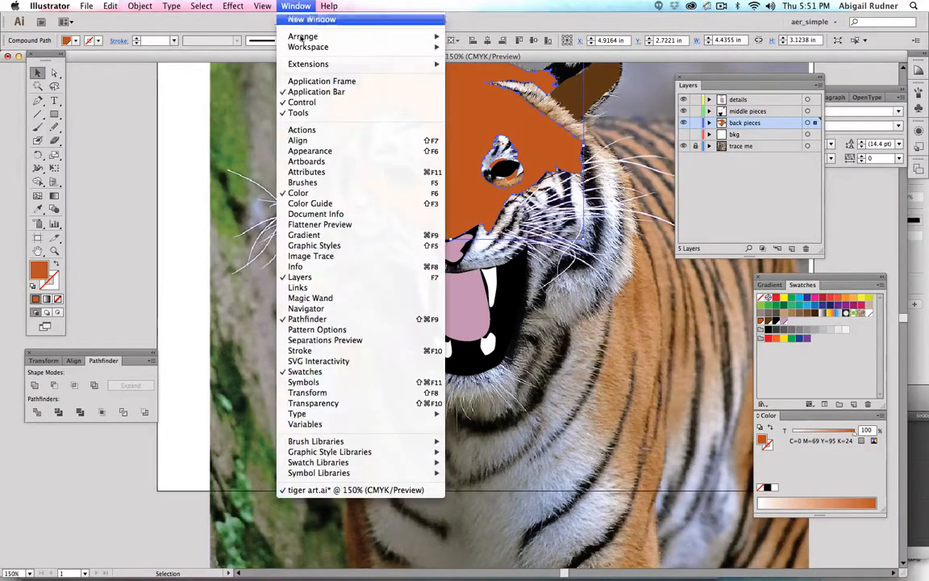
mouse_move(307, 47)
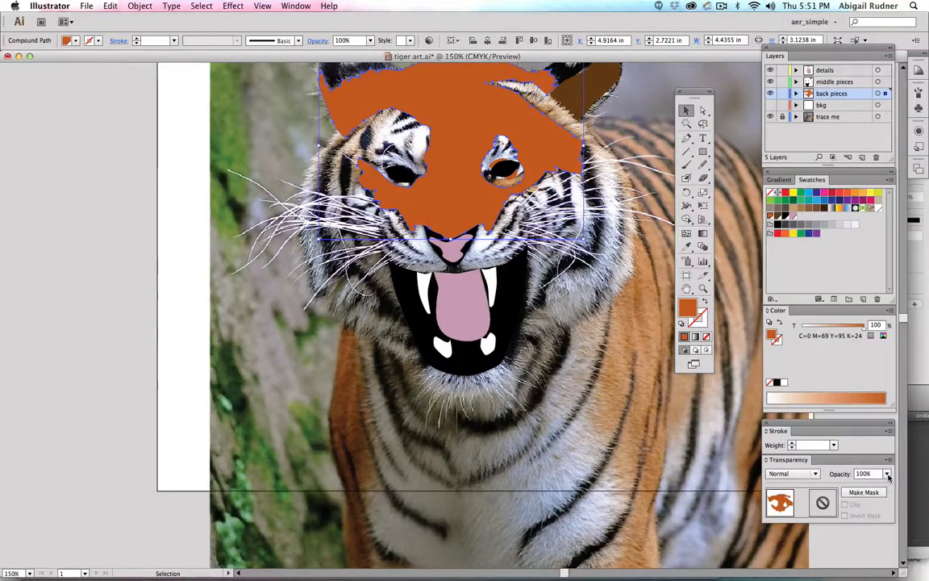
Set the orange fur shape's opacity to 60% so the photo's stripes show through.
click(887, 474)
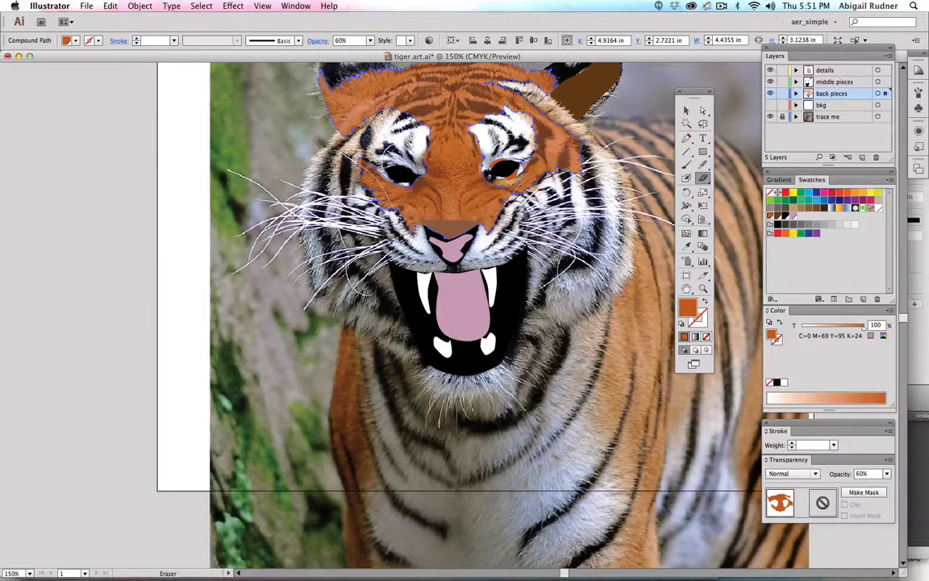
Set the Eraser size to 7 pt and erase stripe-shaped gaps along the photo's dark stripes.
double_click(703, 177)
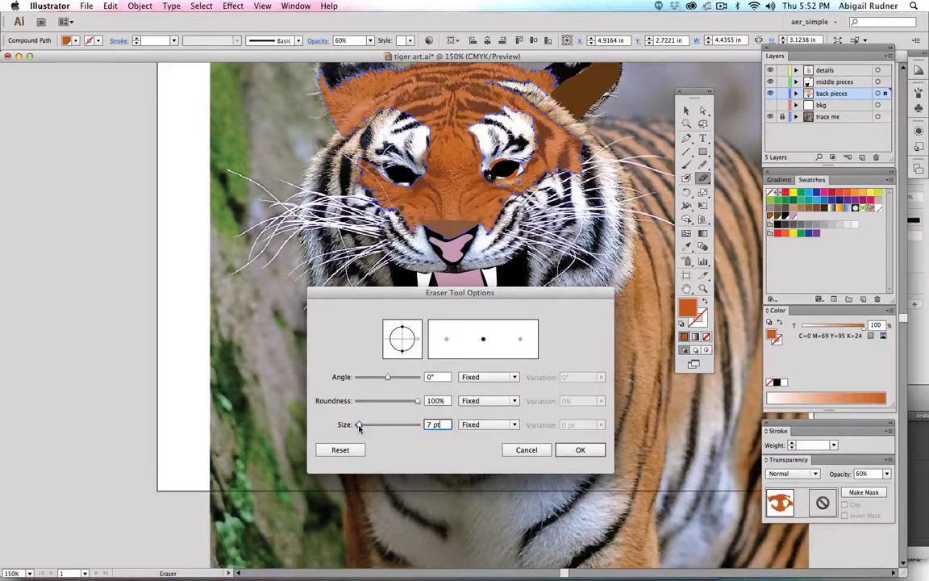
click(581, 449)
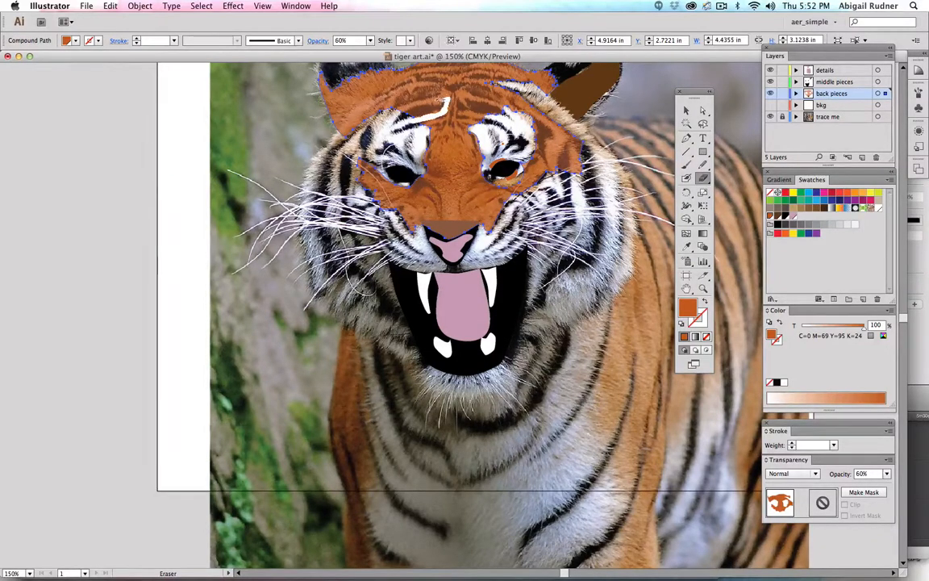
click(419, 105)
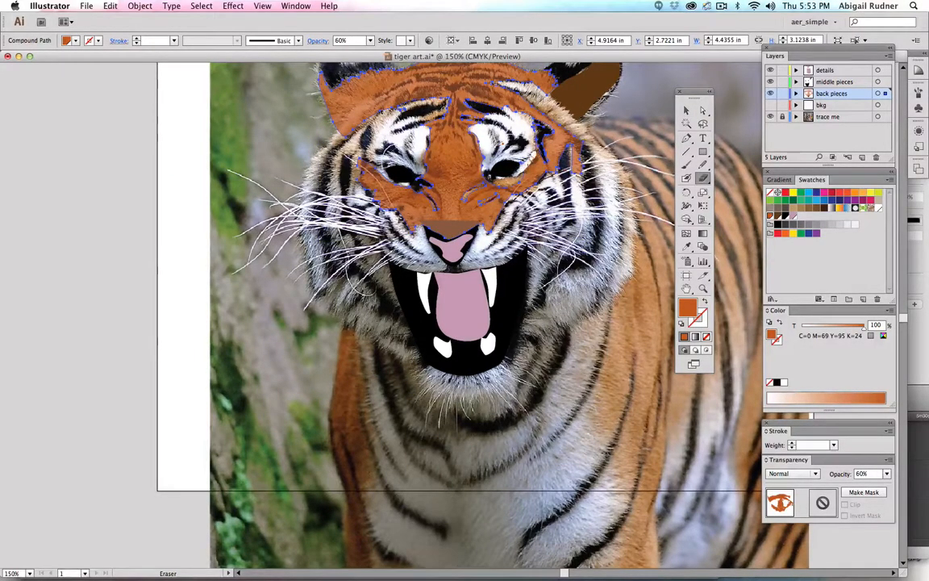
Restore the orange fur shape to 100% opacity in the Transparency panel.
click(771, 105)
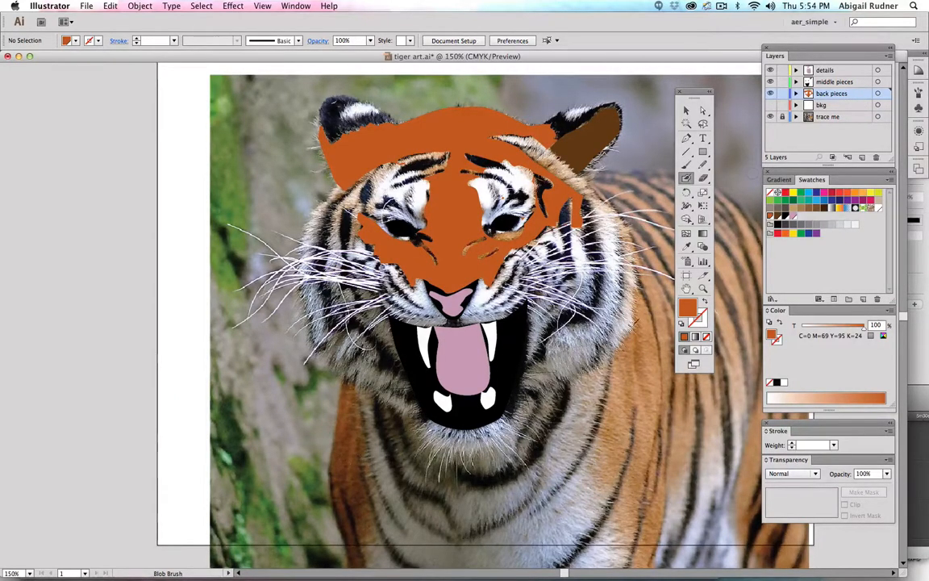
mouse_move(688, 178)
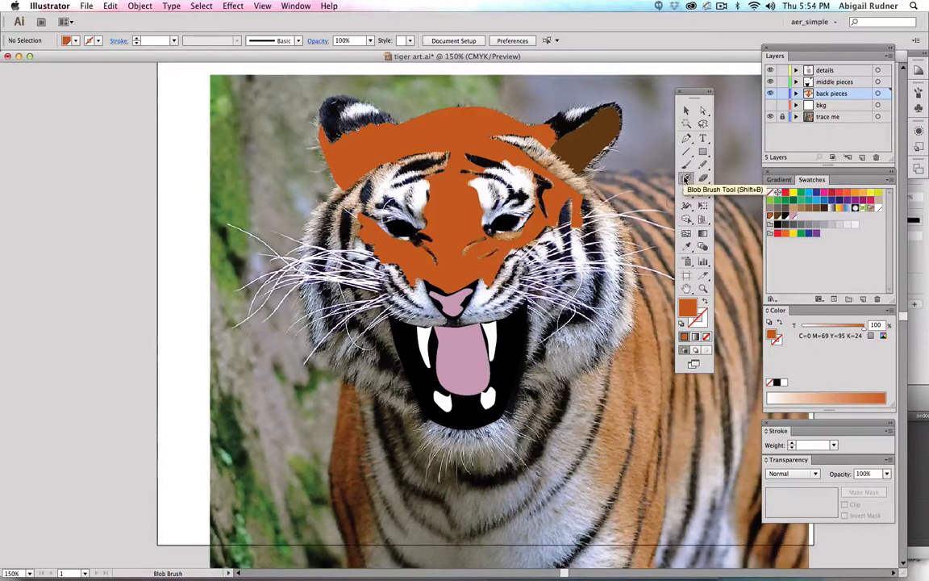
Configure the Blob Brush with 5 pt size, −20° angle and 80% roundness, then confirm.
double_click(687, 178)
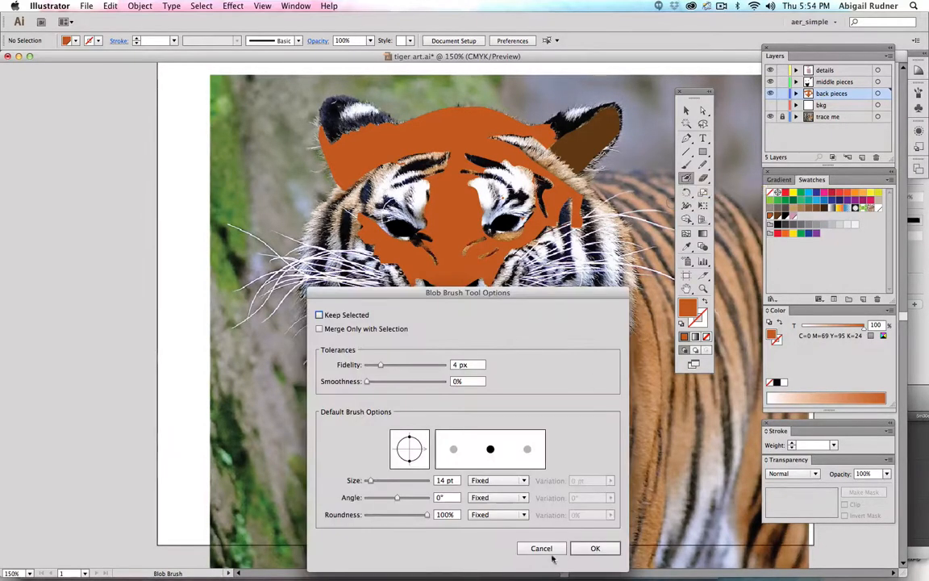
click(595, 549)
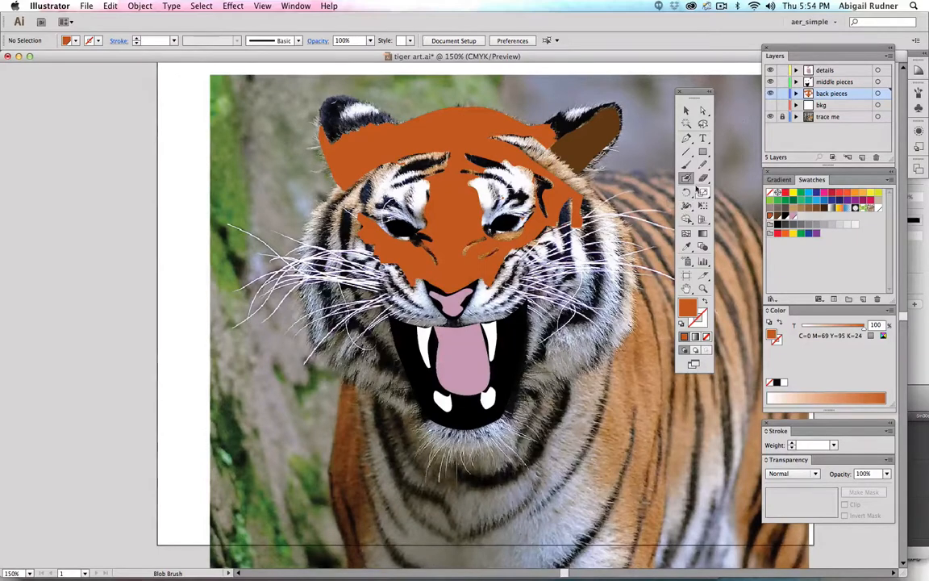
double_click(687, 178)
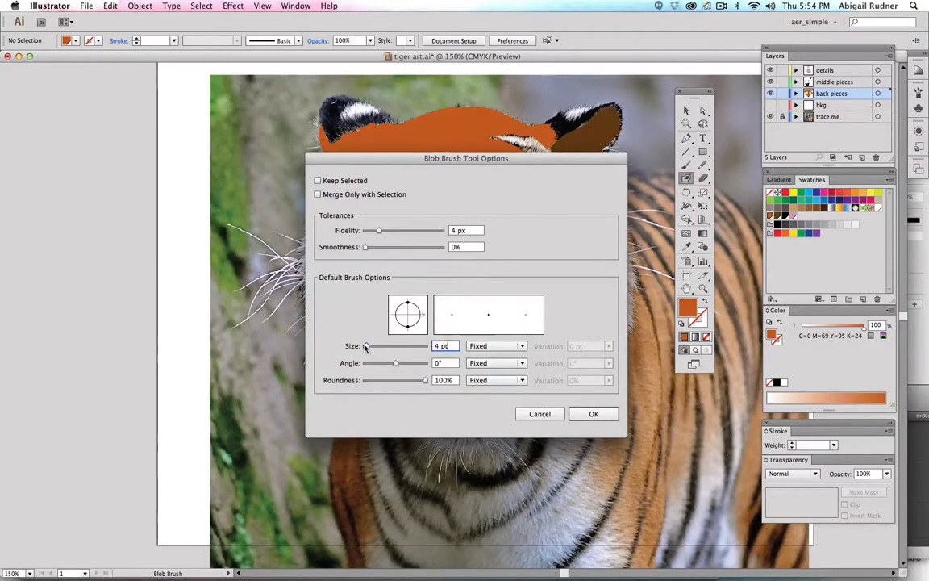
drag(377, 345, 368, 346)
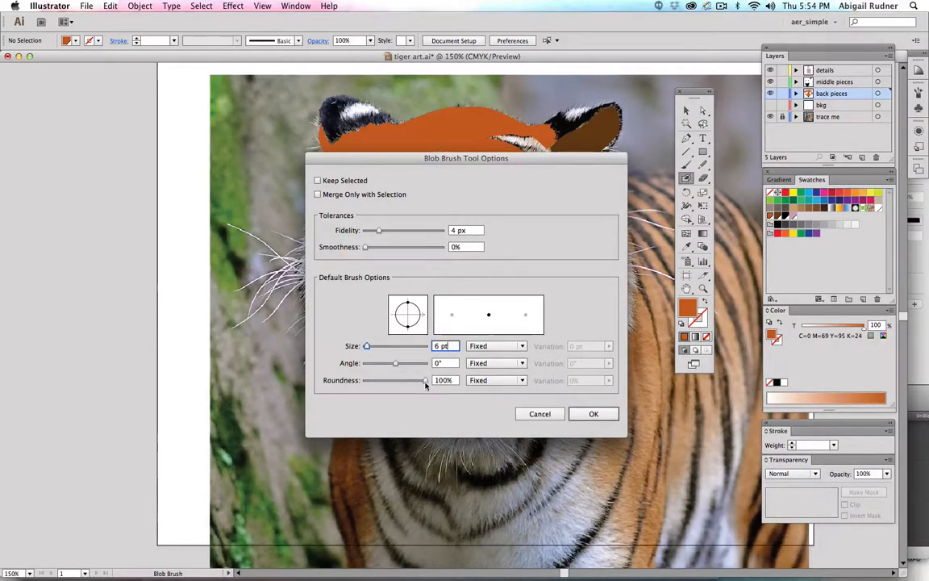
drag(426, 381, 419, 381)
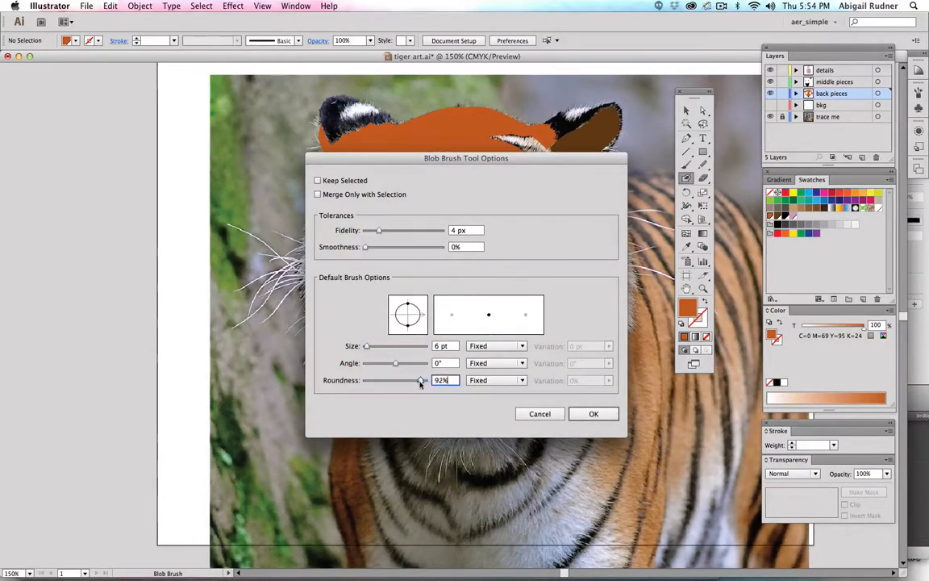
drag(419, 381, 394, 381)
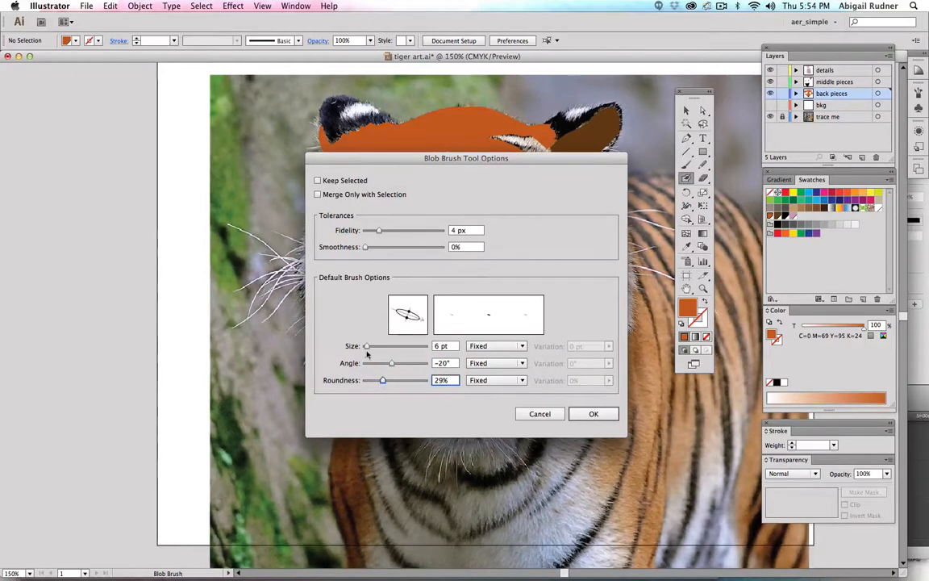
drag(384, 380, 413, 380)
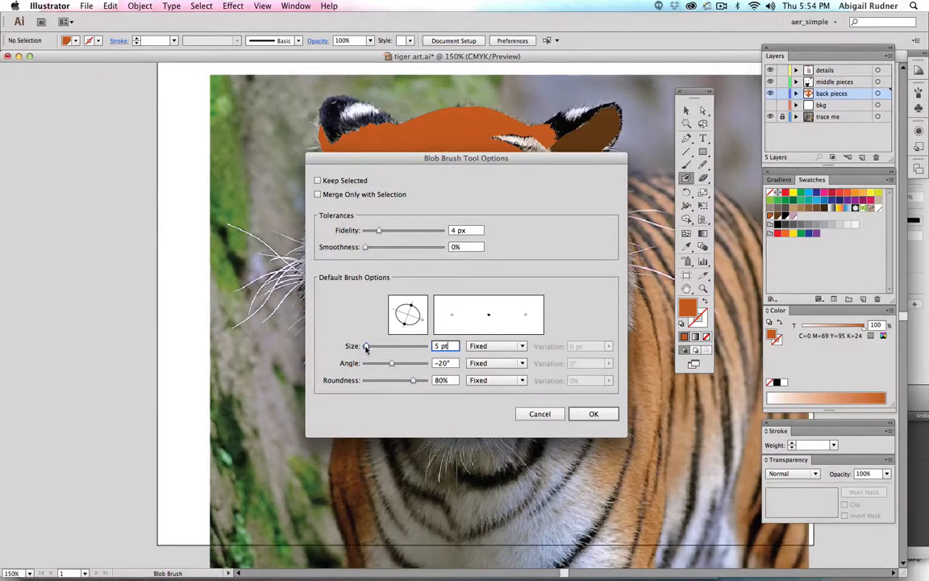
click(594, 413)
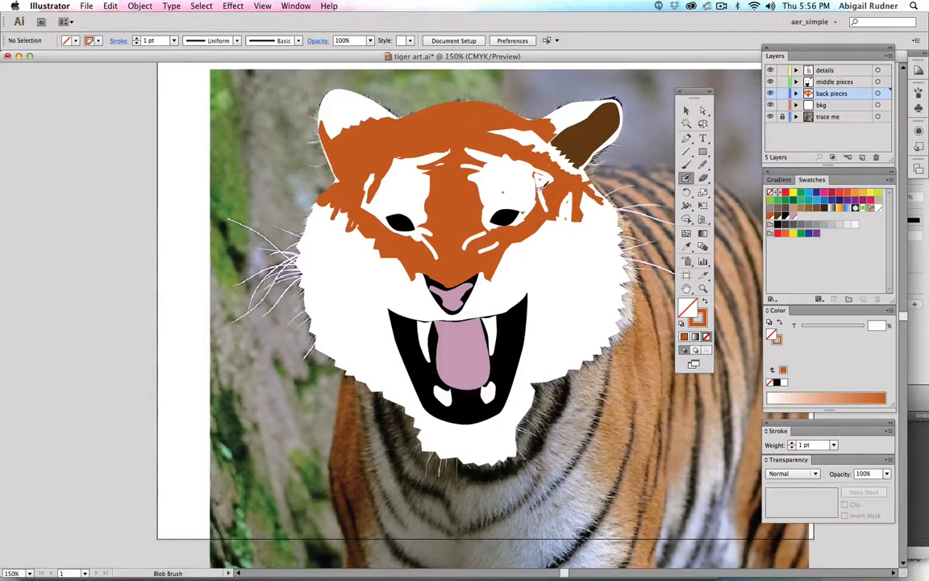
mouse_move(687, 109)
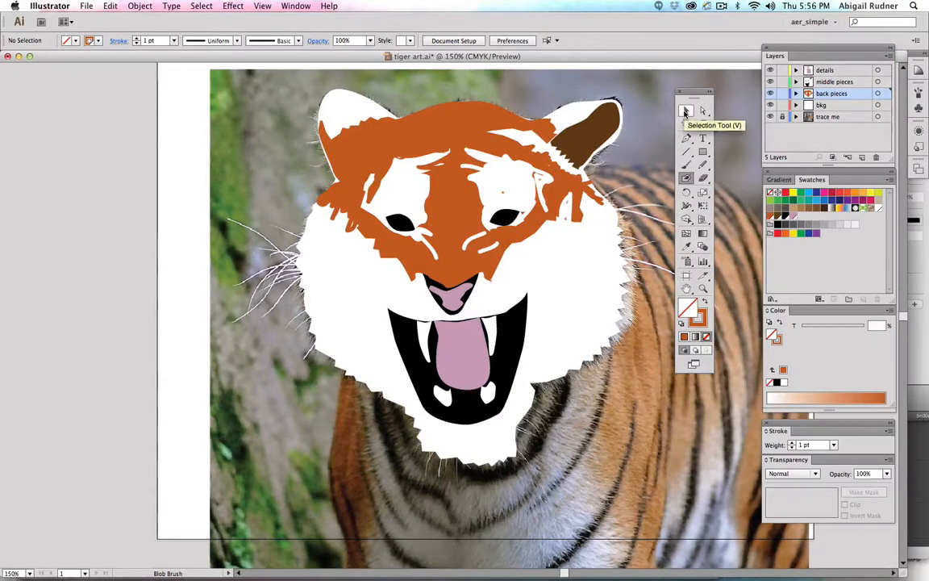